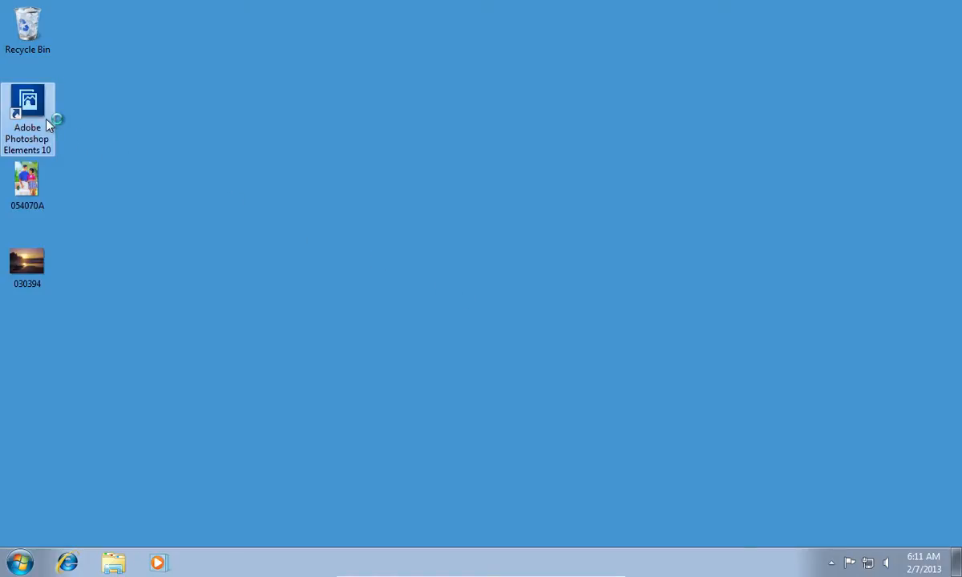
# - Launch Adobe Photoshop Elements 10 from its desktop shortcut
pyautogui.doubleClick(28, 103)
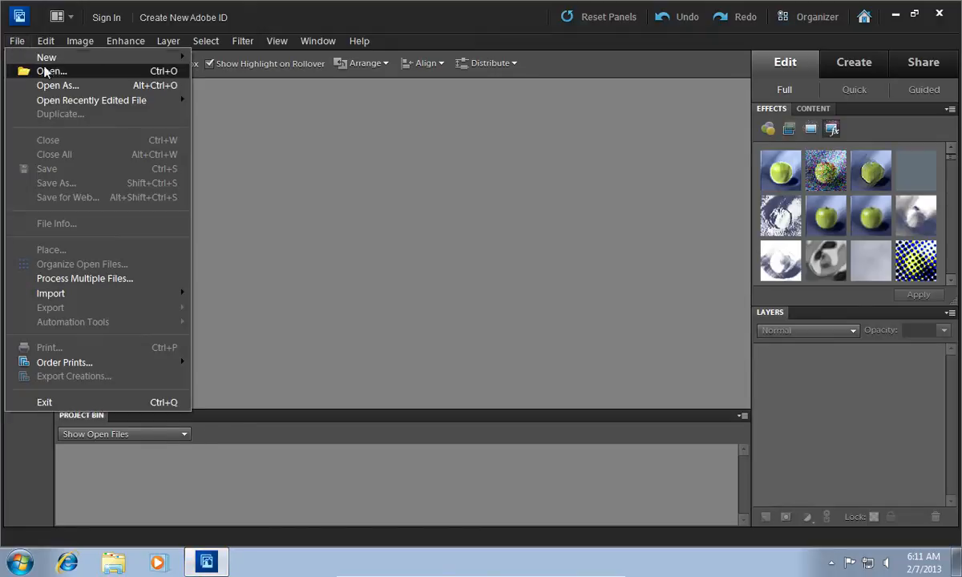
# - Open the desktop photos 030394 and 054070A and convert them to RGB color mode
pyautogui.click(51, 70)
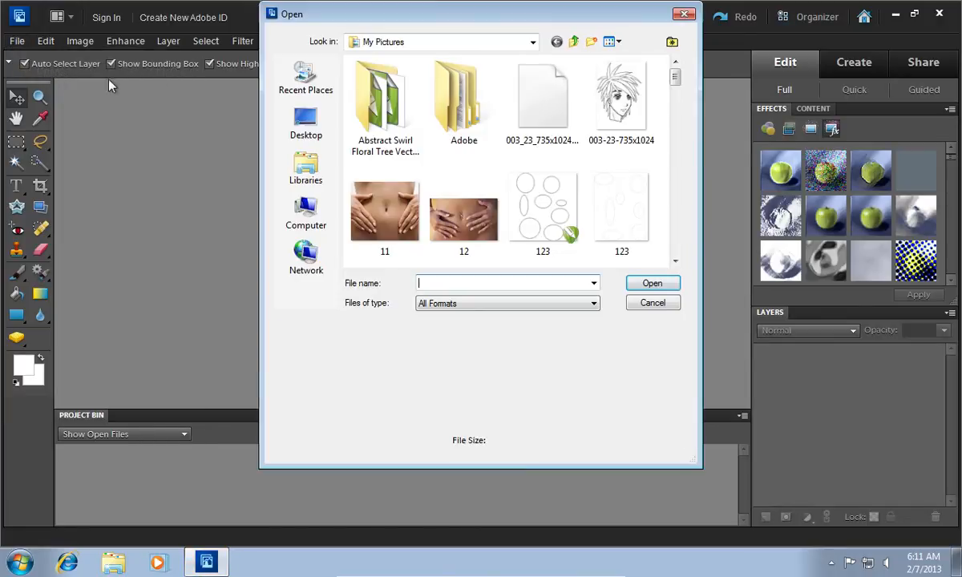
pyautogui.click(305, 122)
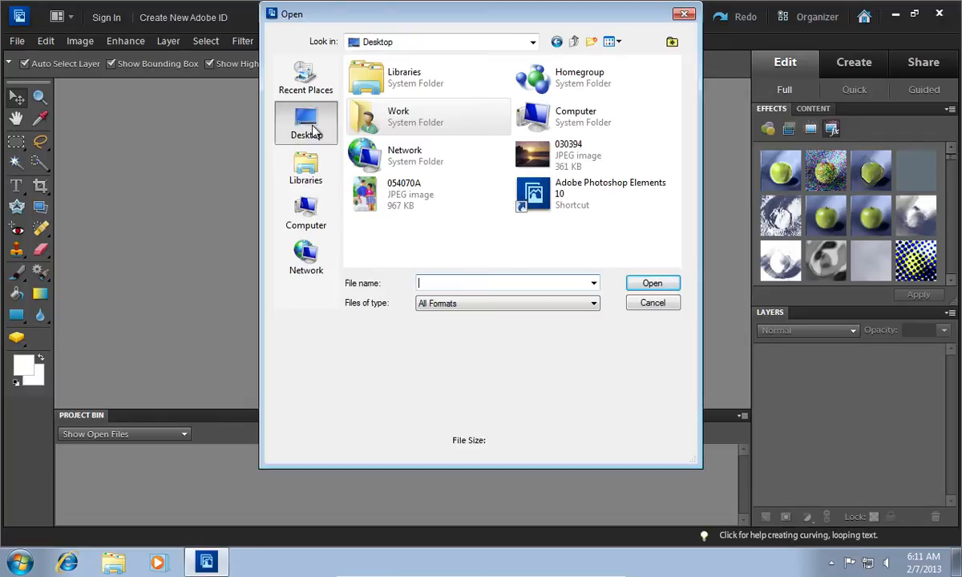
pyautogui.click(569, 155)
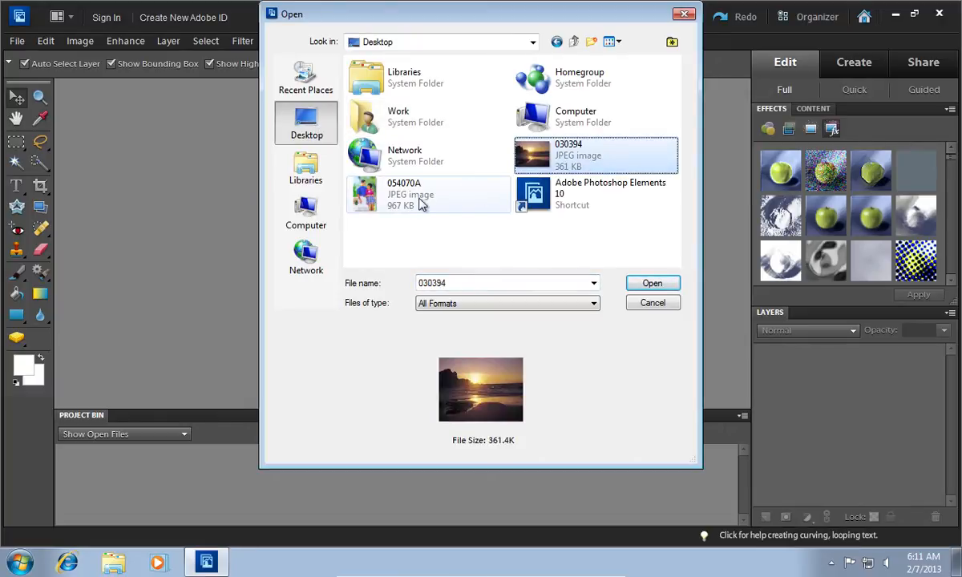
pyautogui.click(652, 282)
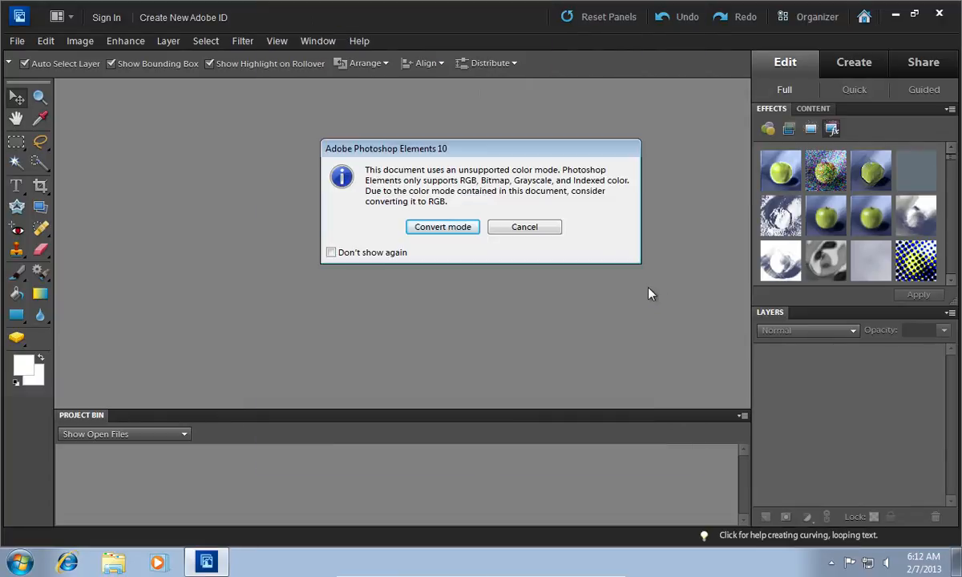
pyautogui.click(443, 227)
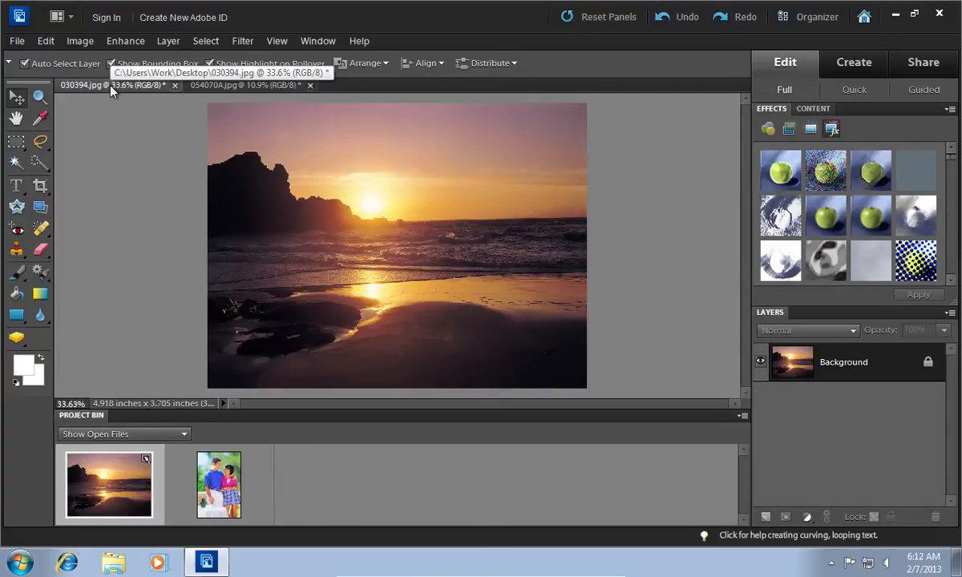
pyautogui.moveTo(18, 321)
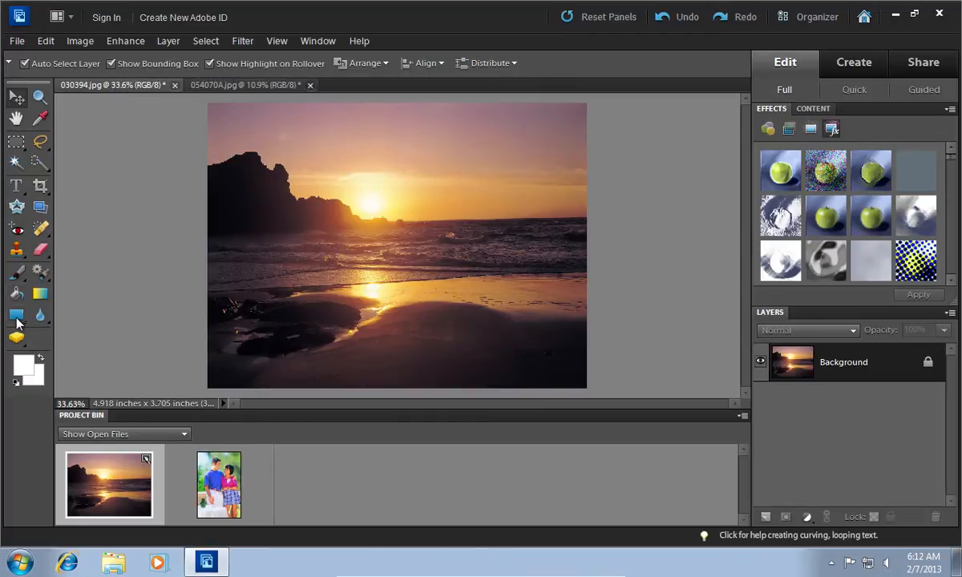
# - Show the shape tool flyout from the Rectangle Tool in the toolbox
pyautogui.click(16, 315)
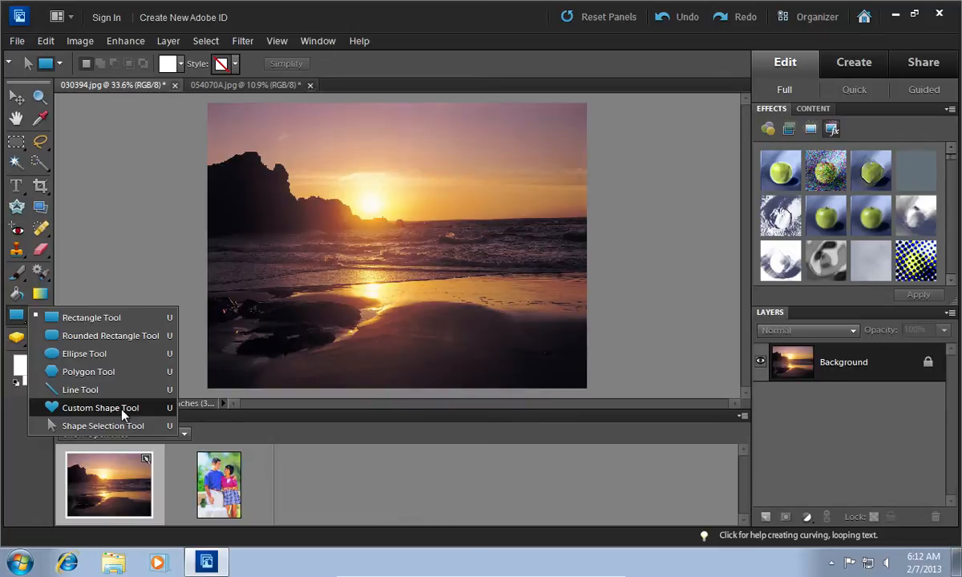
# - Draw a large white heart with the Custom Shape Tool over the middle of the beach photo
pyautogui.click(100, 408)
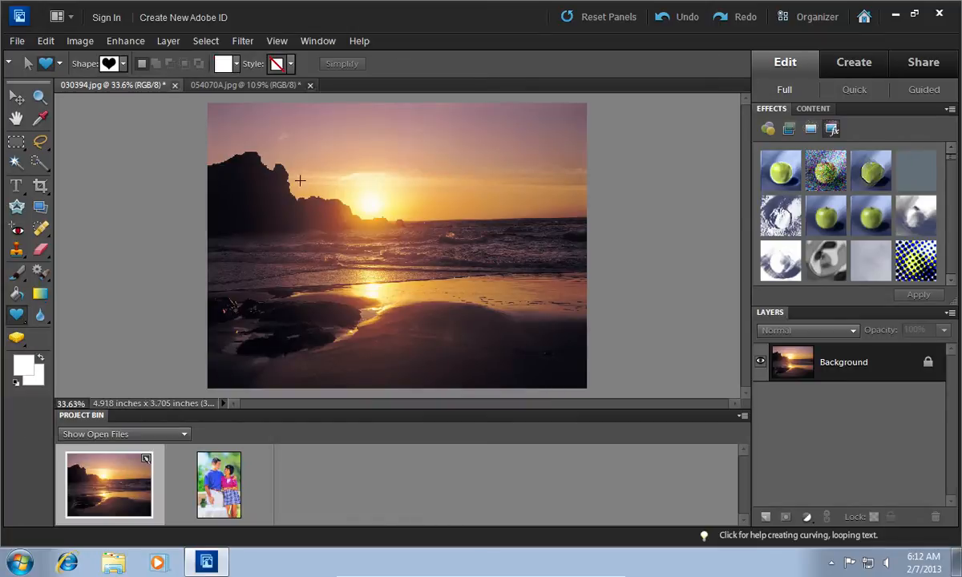
pyautogui.moveTo(300, 180); pyautogui.dragTo(507, 347)
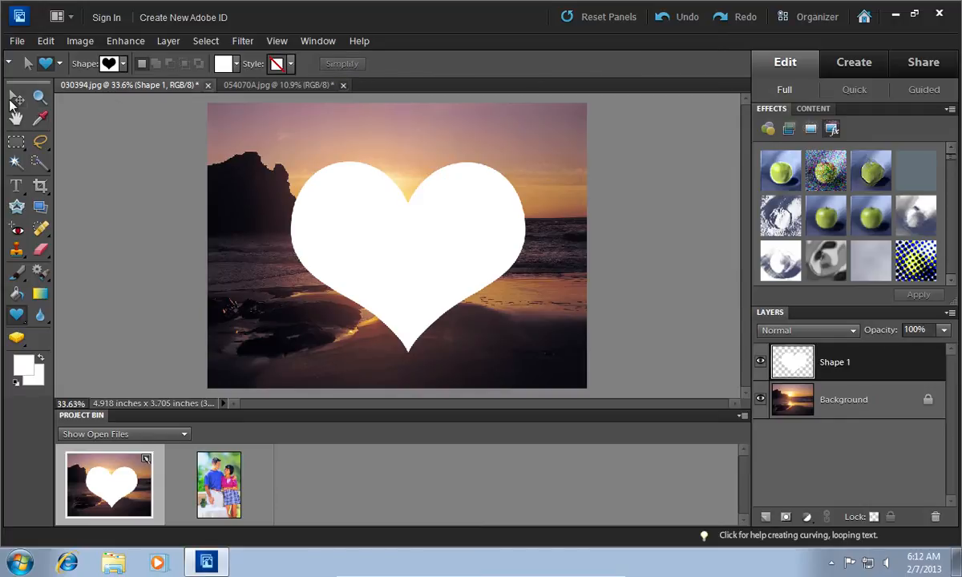
pyautogui.click(16, 97)
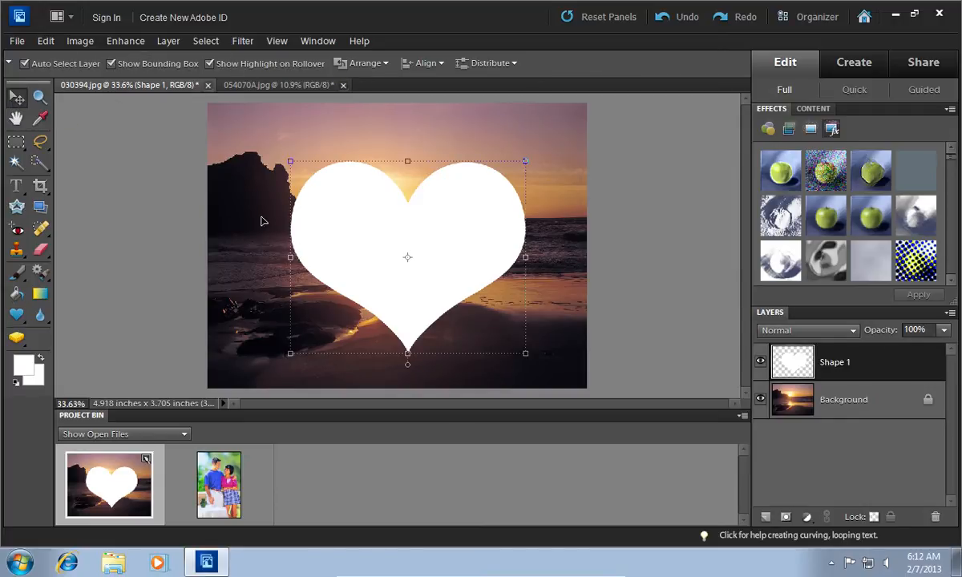
# - Nudge the heart slightly left and browse the Bevels layer style presets
pyautogui.moveTo(407, 257); pyautogui.dragTo(392, 259)
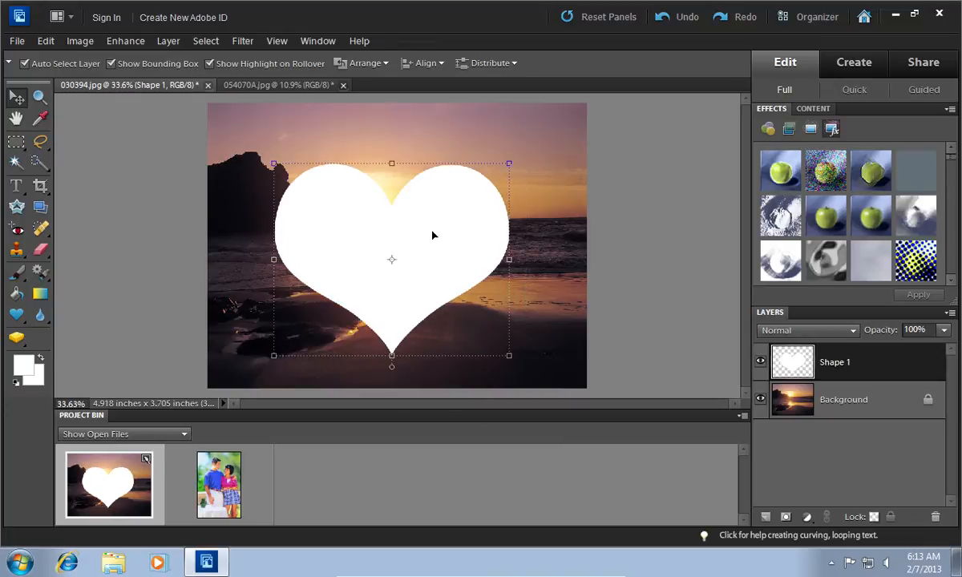
pyautogui.moveTo(462, 229)
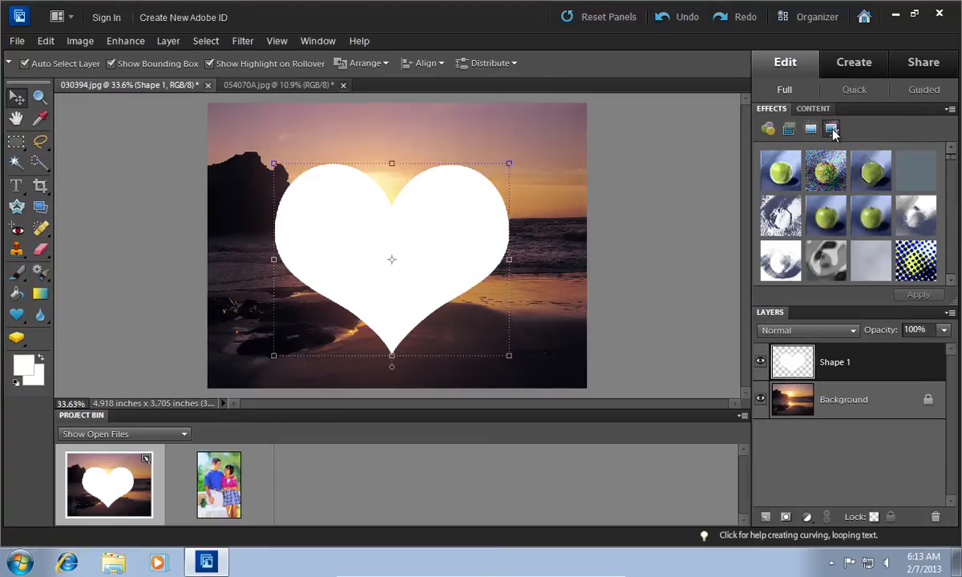
pyautogui.scroll(-3)
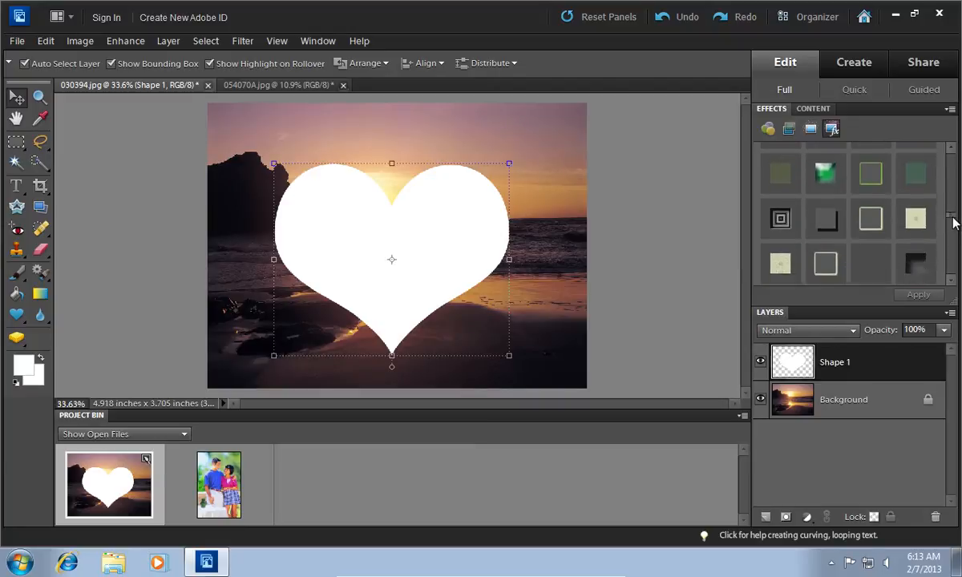
pyautogui.scroll(-3)
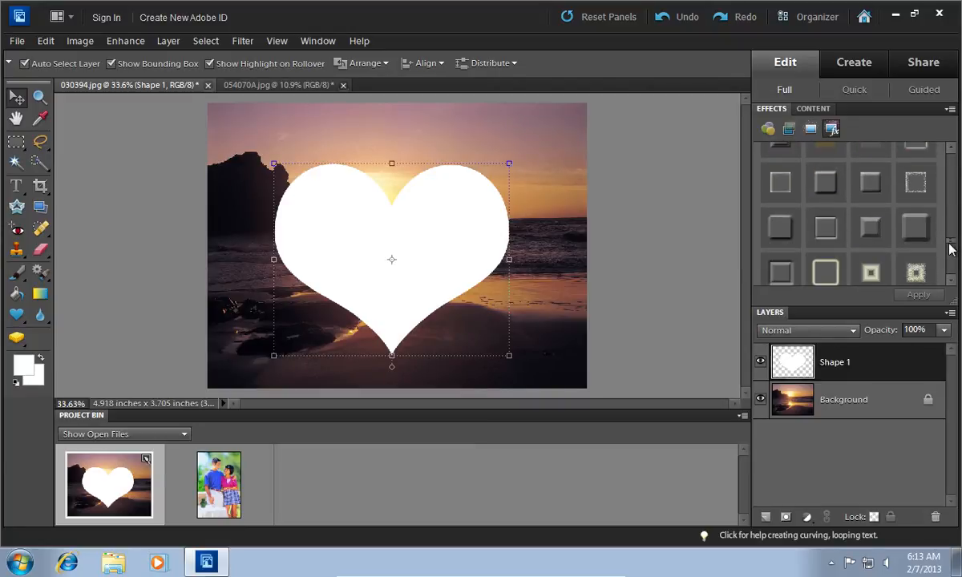
pyautogui.moveTo(780, 252)
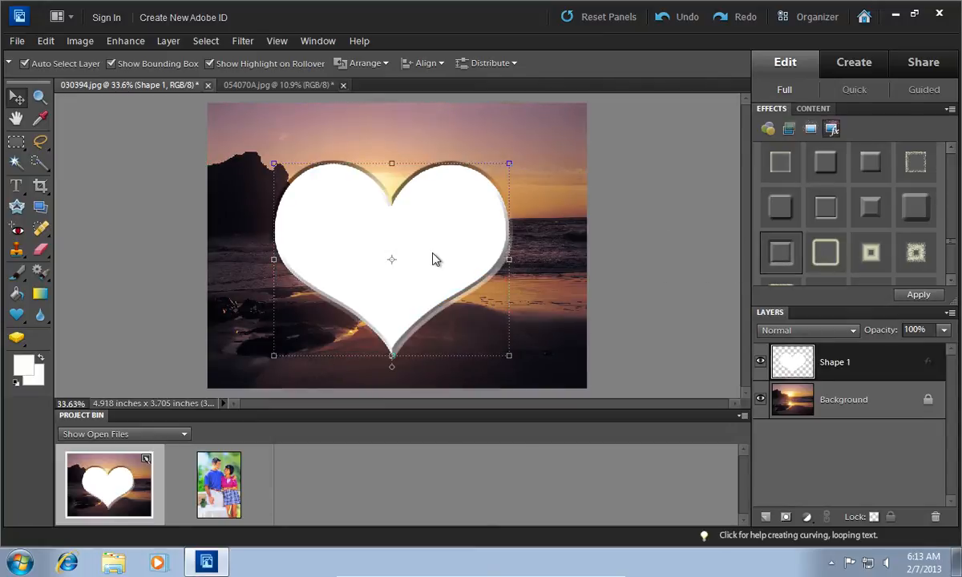
pyautogui.moveTo(925, 363)
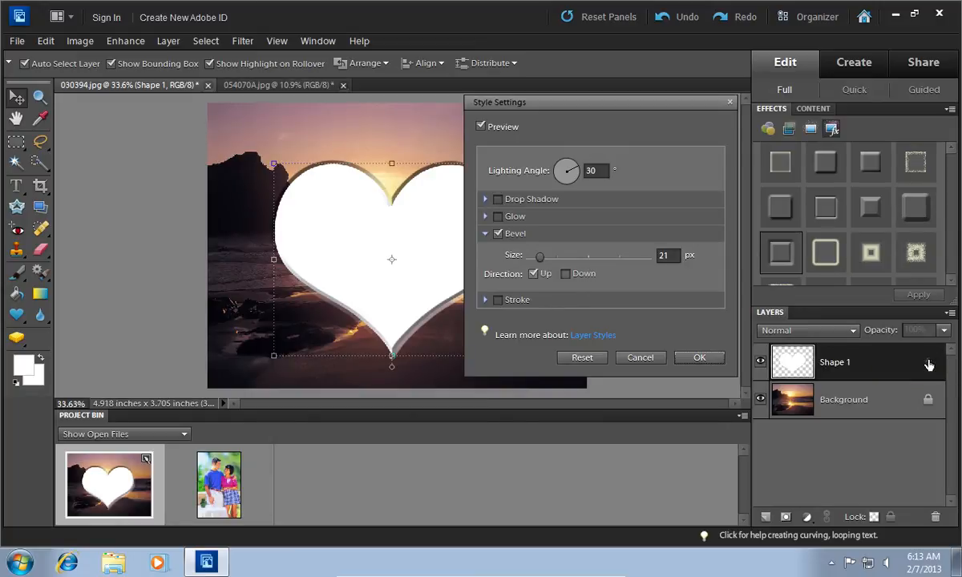
# - Set the heart's bevel to 24 px with Direction Down in Style Settings and confirm
pyautogui.click(565, 273)
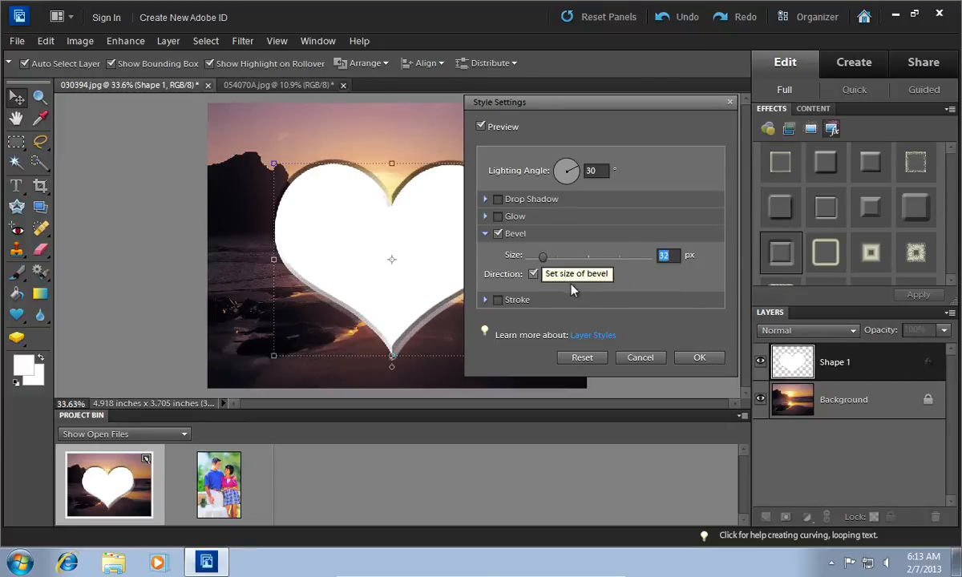
pyautogui.moveTo(543, 255); pyautogui.dragTo(539, 254)
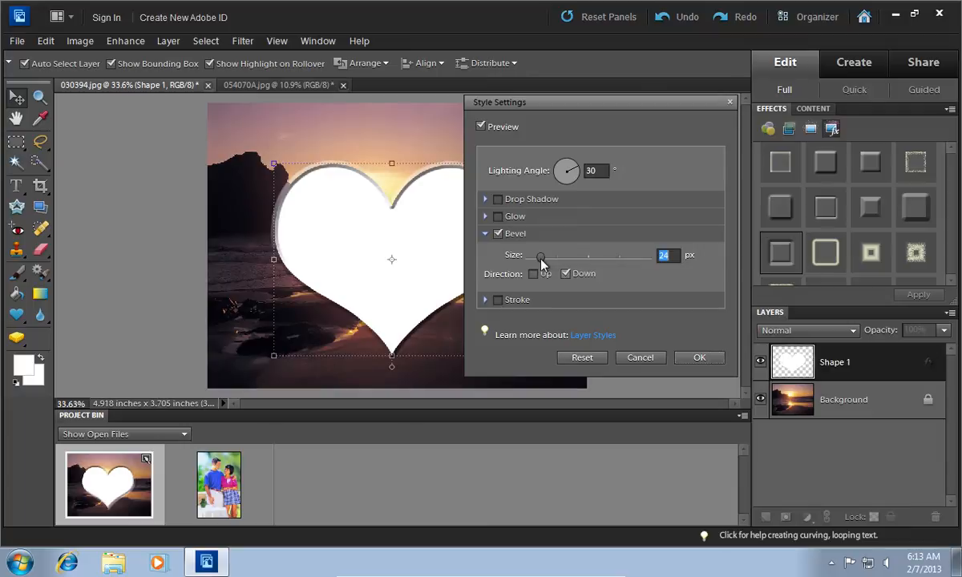
pyautogui.moveTo(689, 353)
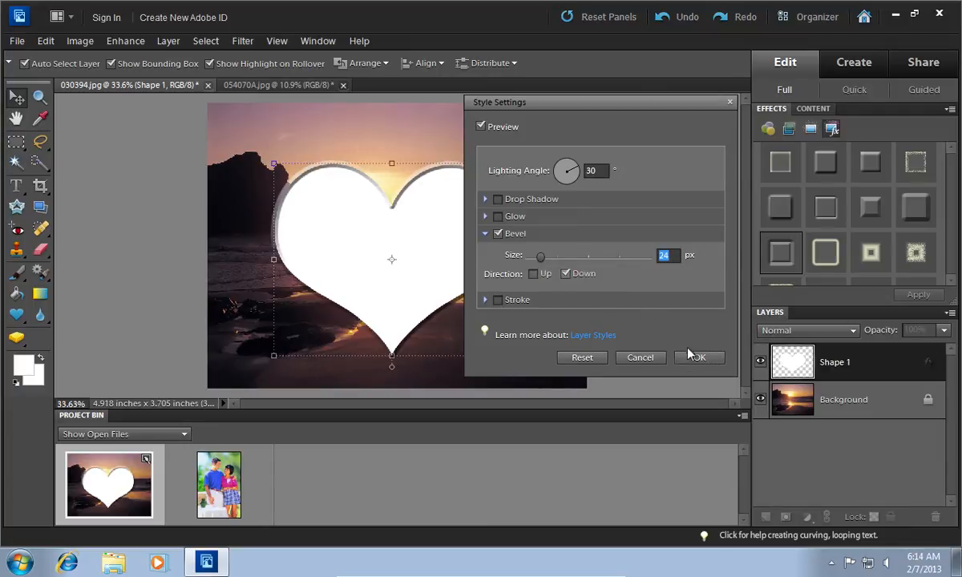
pyautogui.click(698, 358)
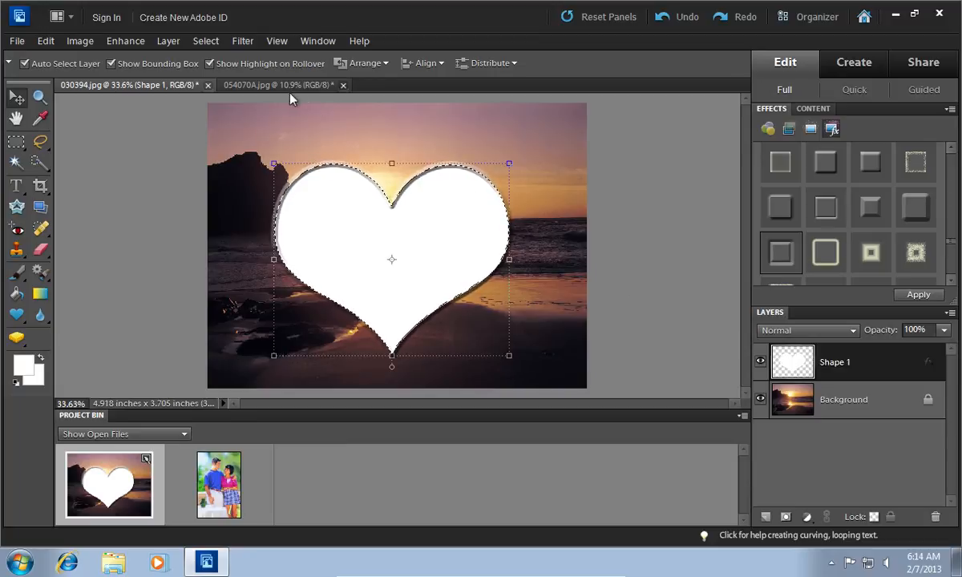
# - Select all of the couple photo 054070A and copy it
pyautogui.click(276, 85)
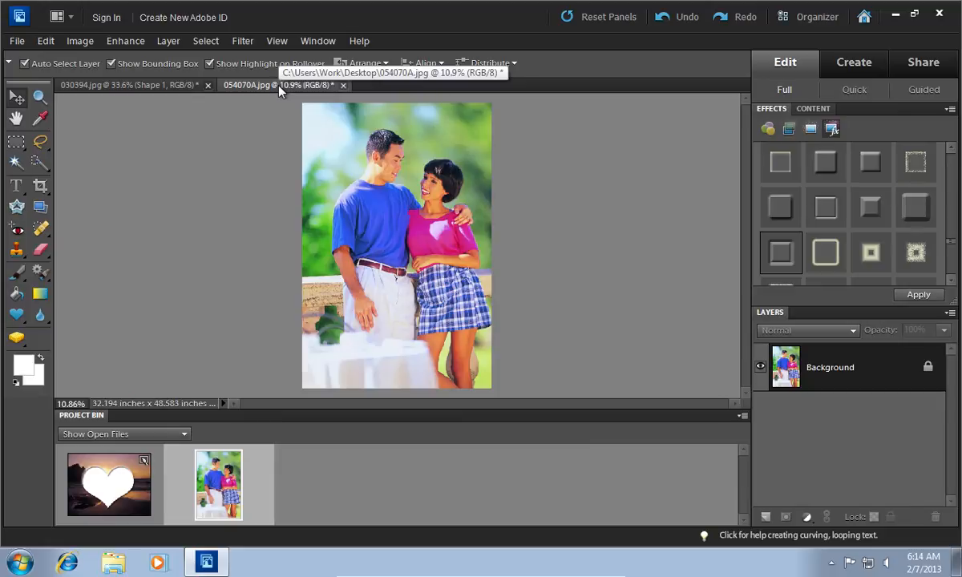
pyautogui.click(205, 41)
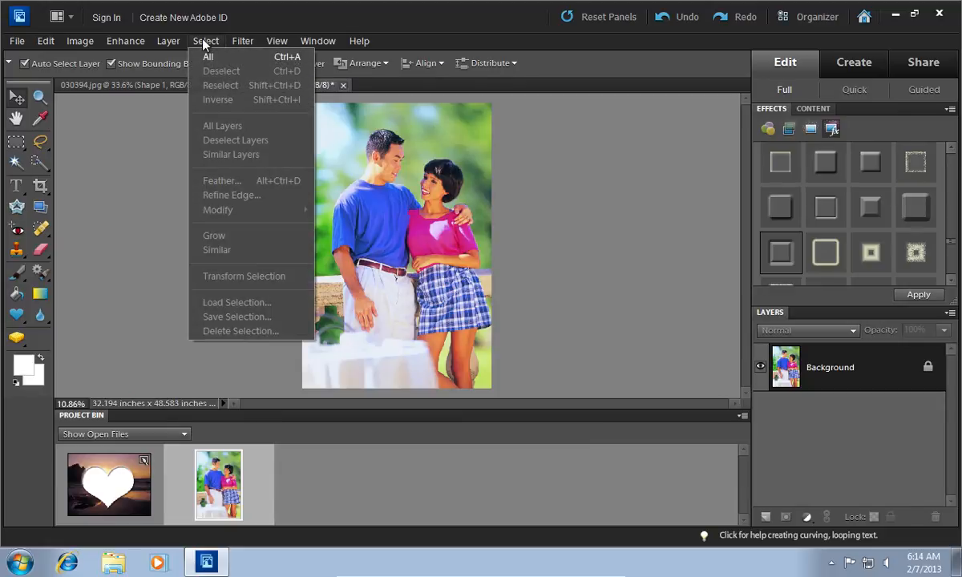
pyautogui.click(207, 57)
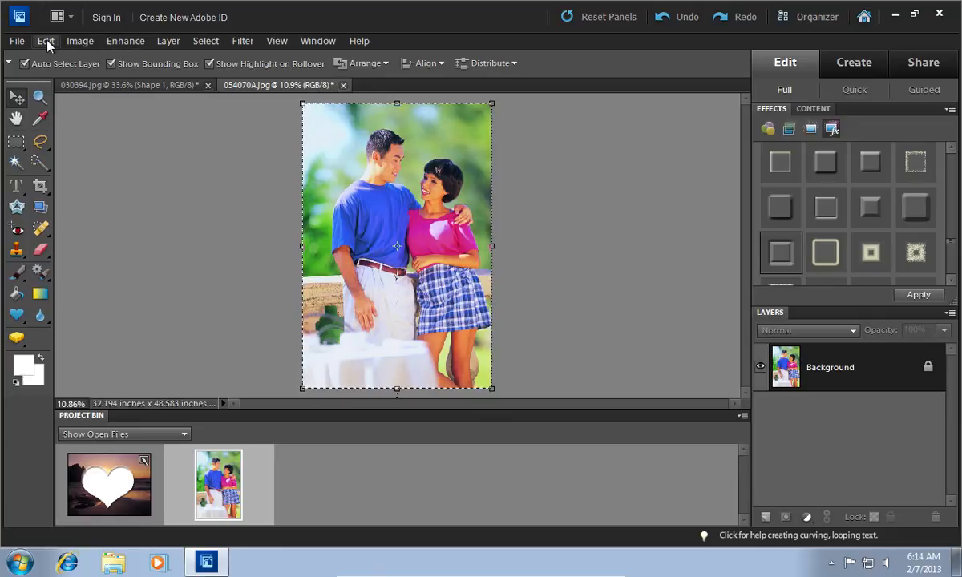
pyautogui.click(46, 41)
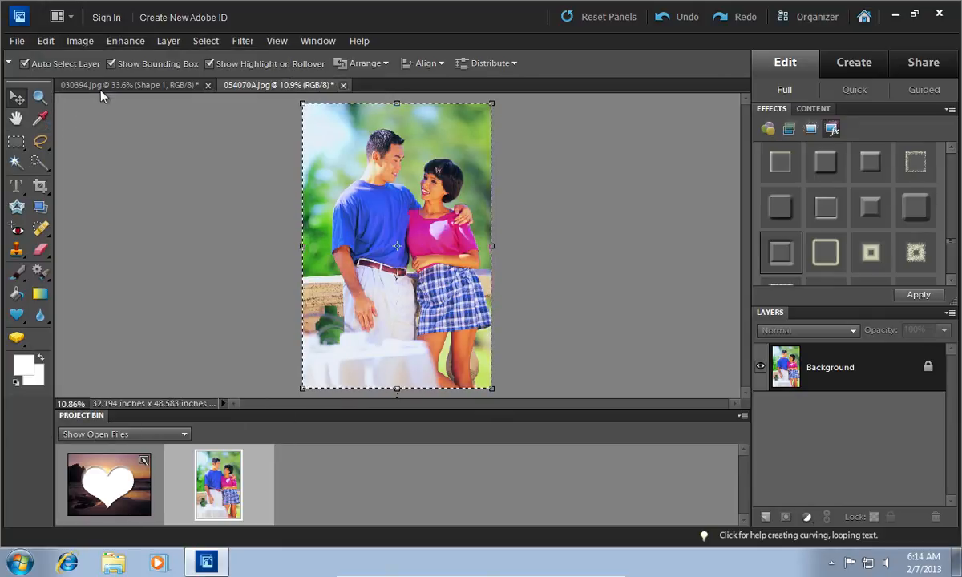
# - Paste the couple photo into the heart selection on 030394, scaled to about 50.8%, and commit
pyautogui.click(128, 84)
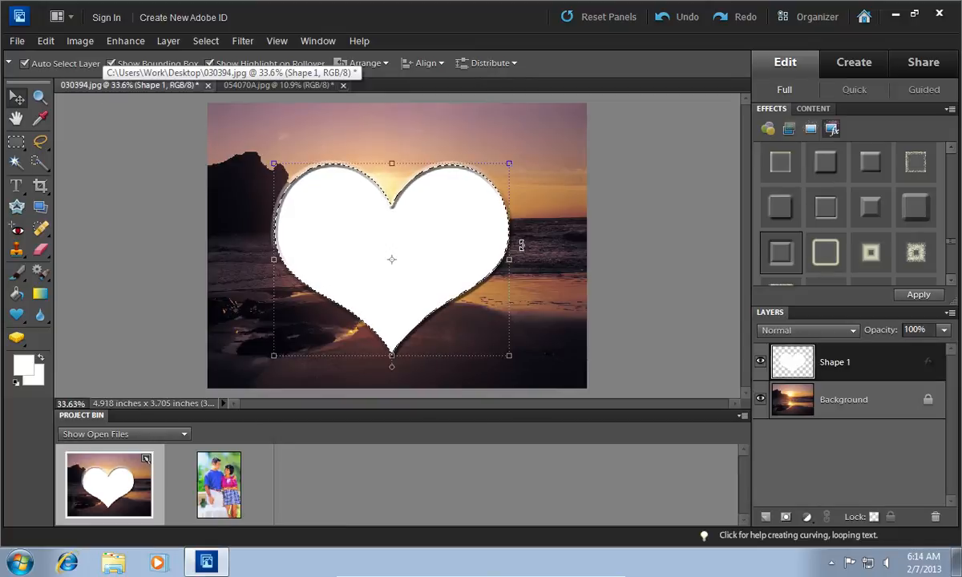
pyautogui.moveTo(505, 218)
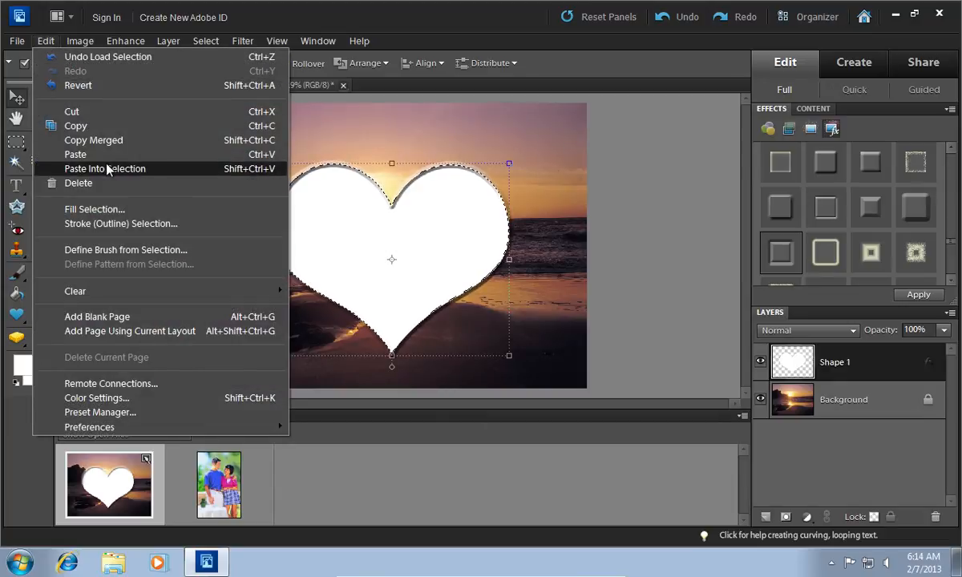
pyautogui.click(104, 169)
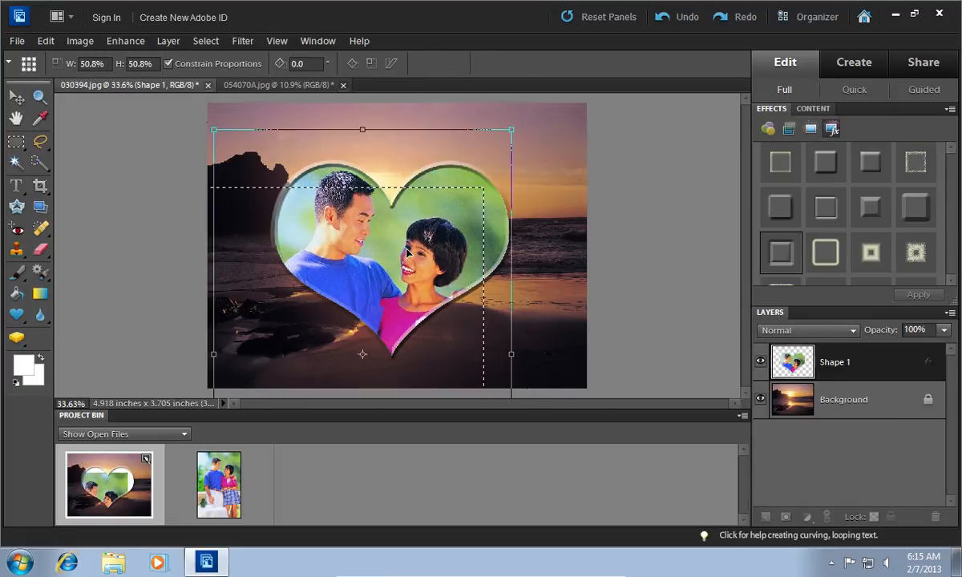
pyautogui.click(14, 97)
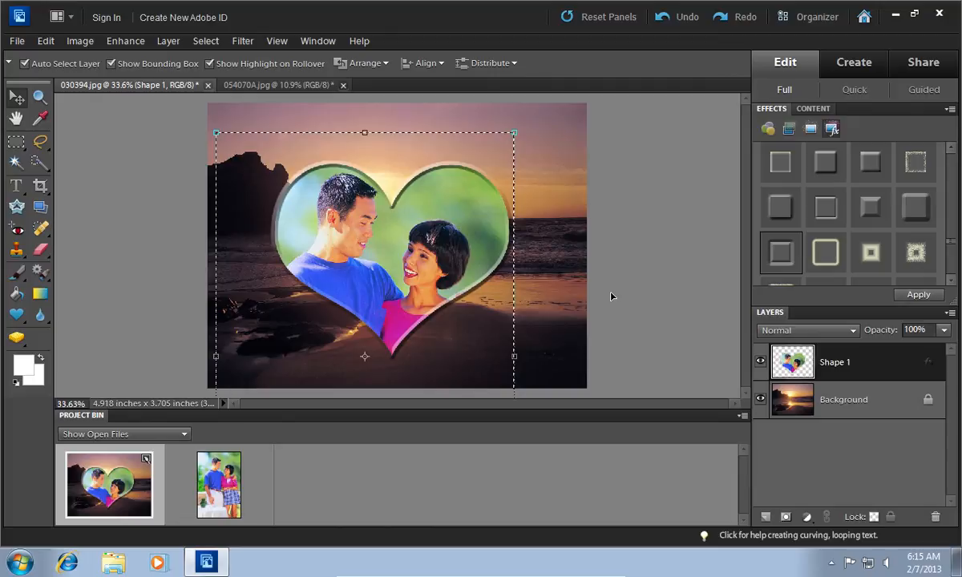
# - Deselect the heart selection, then move the Shape 1 heart slightly right over the beach
pyautogui.click(843, 399)
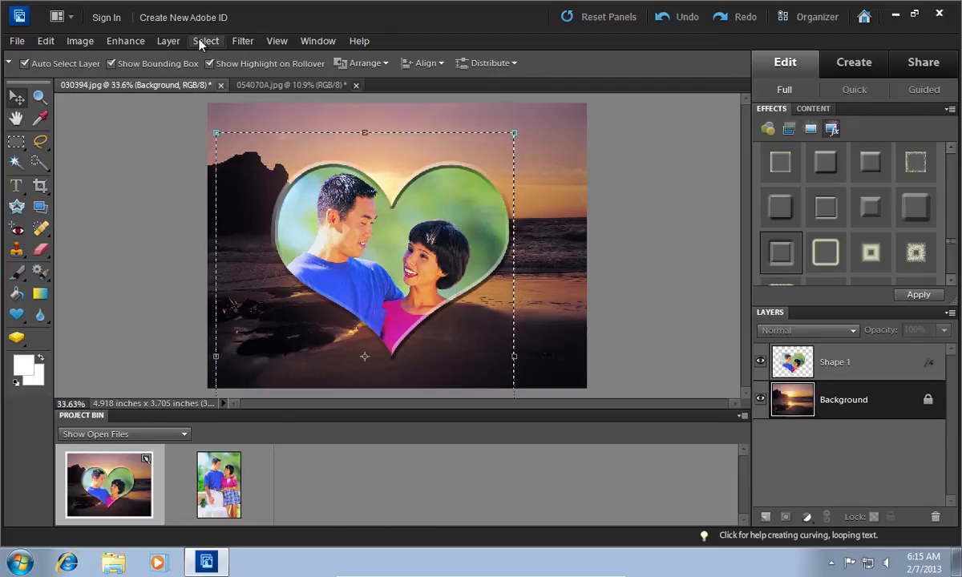
pyautogui.click(206, 41)
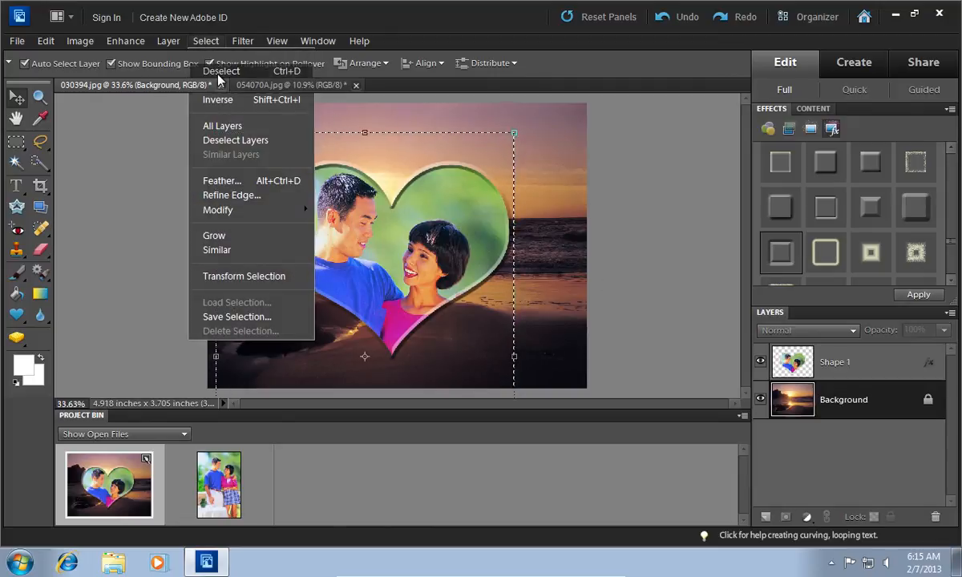
pyautogui.click(221, 71)
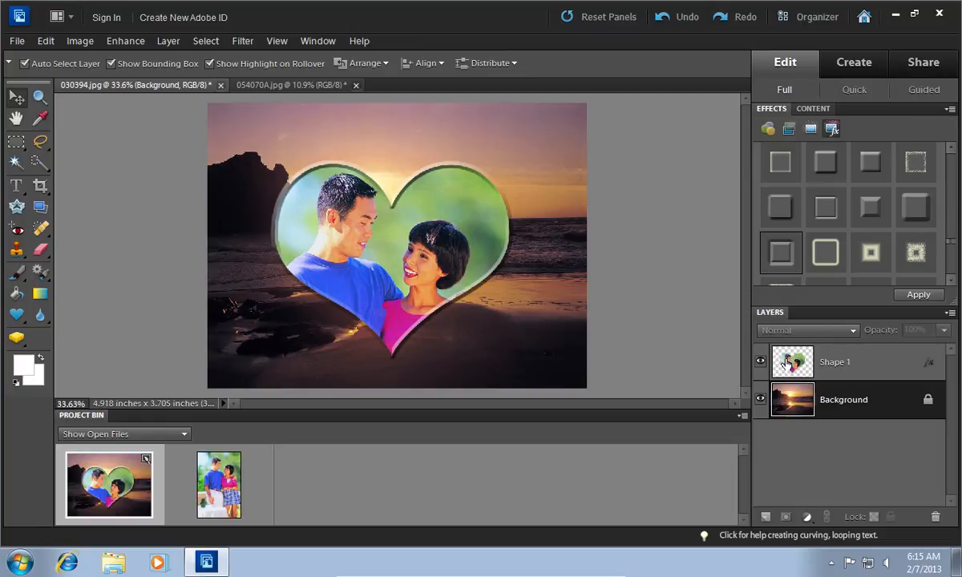
pyautogui.click(835, 362)
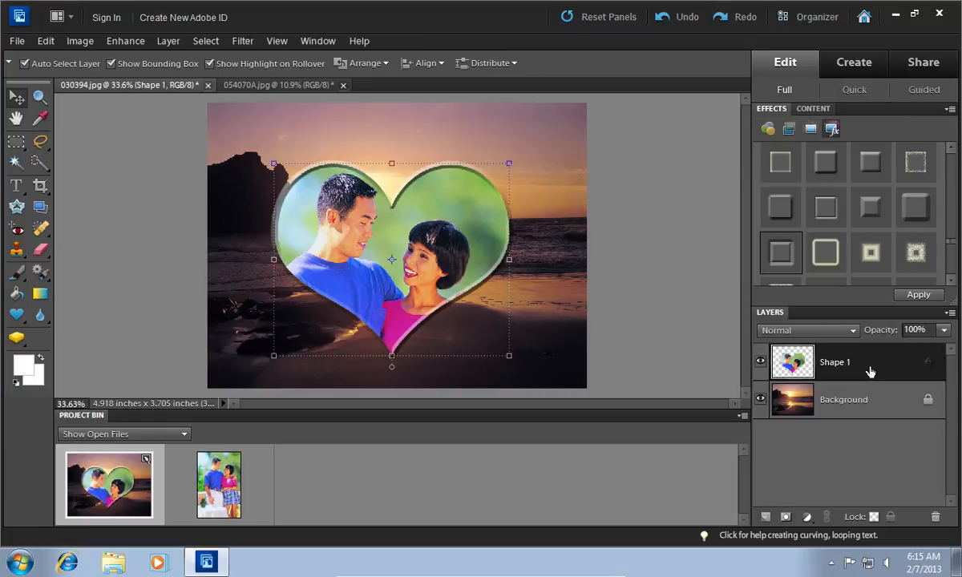
pyautogui.click(918, 294)
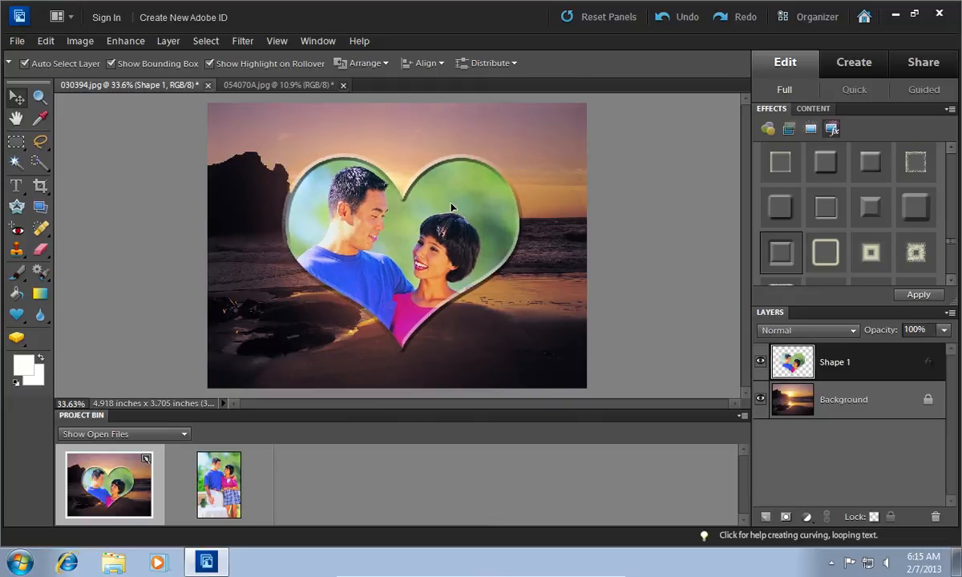